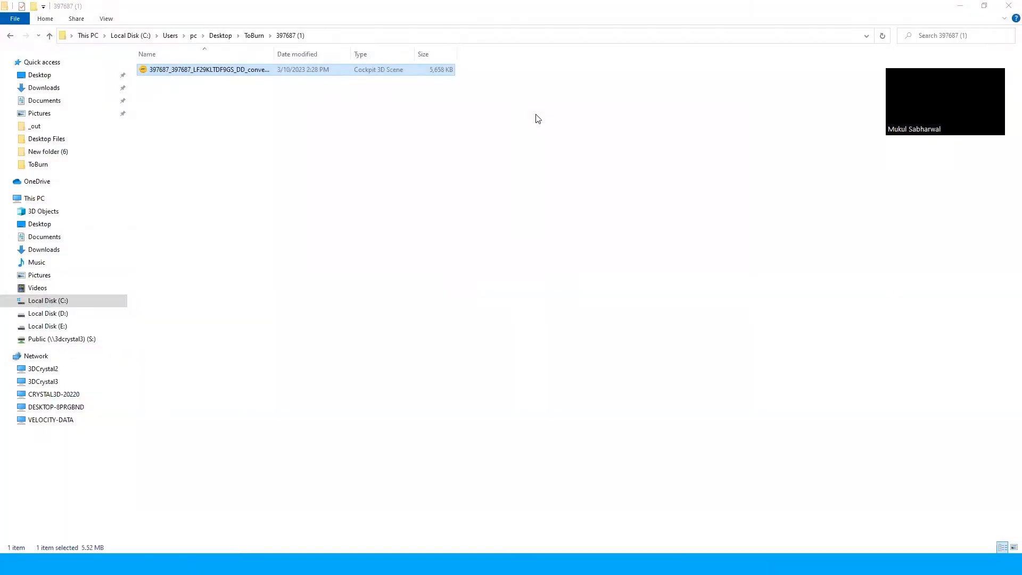
# Open the converted .cockpit scene of the three people from the 397687 folder.
pyautogui.doubleClick(208, 70)
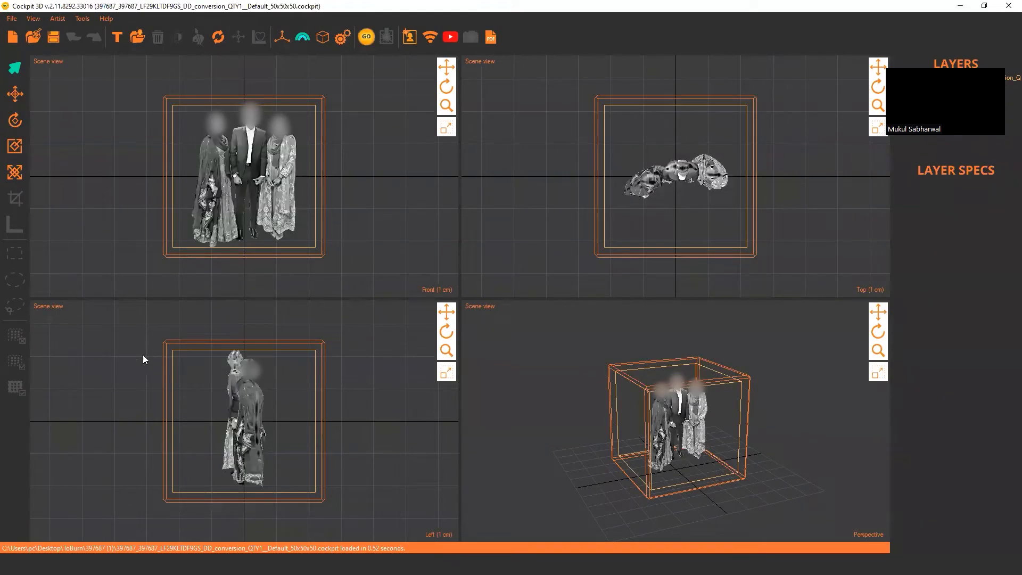
pyautogui.moveTo(439, 300)
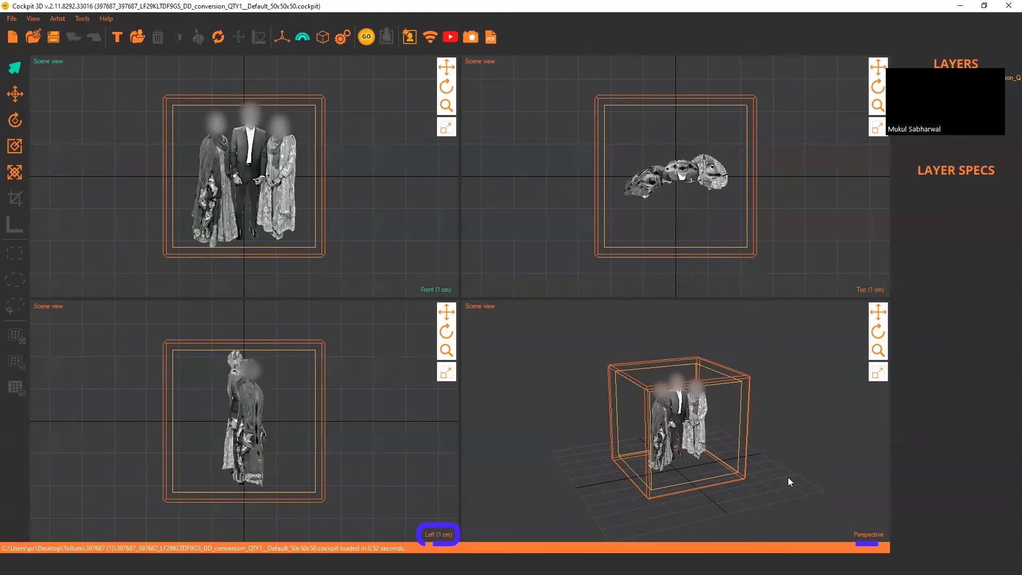
pyautogui.moveTo(304, 314)
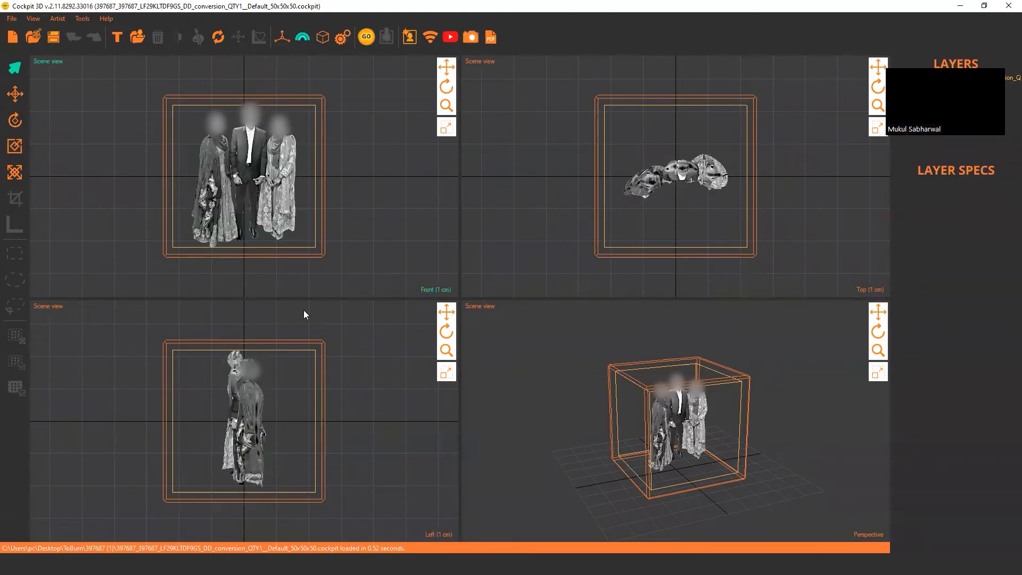
pyautogui.moveTo(380, 401)
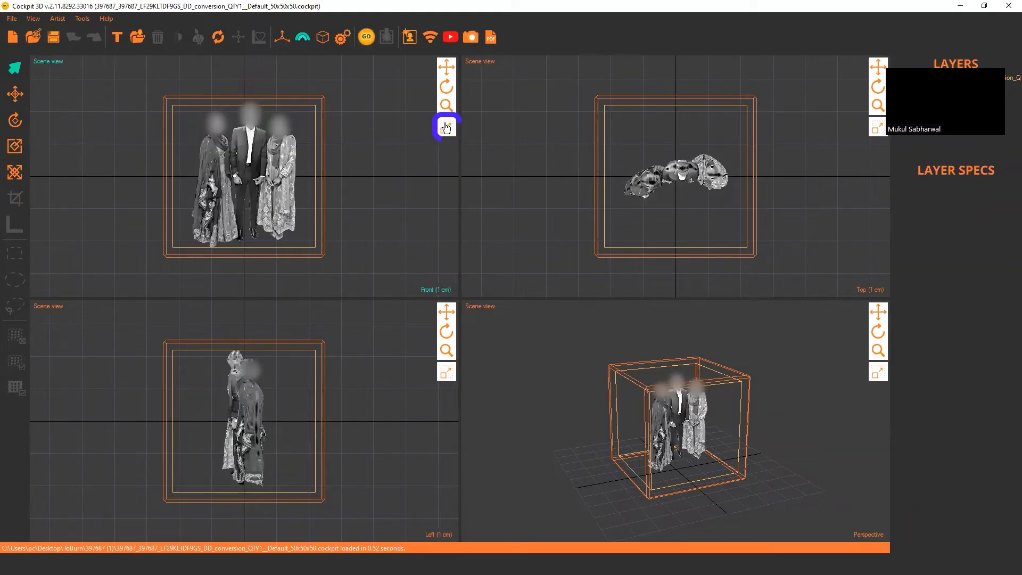
# Maximize the Front viewport so it fills the workspace.
pyautogui.click(446, 127)
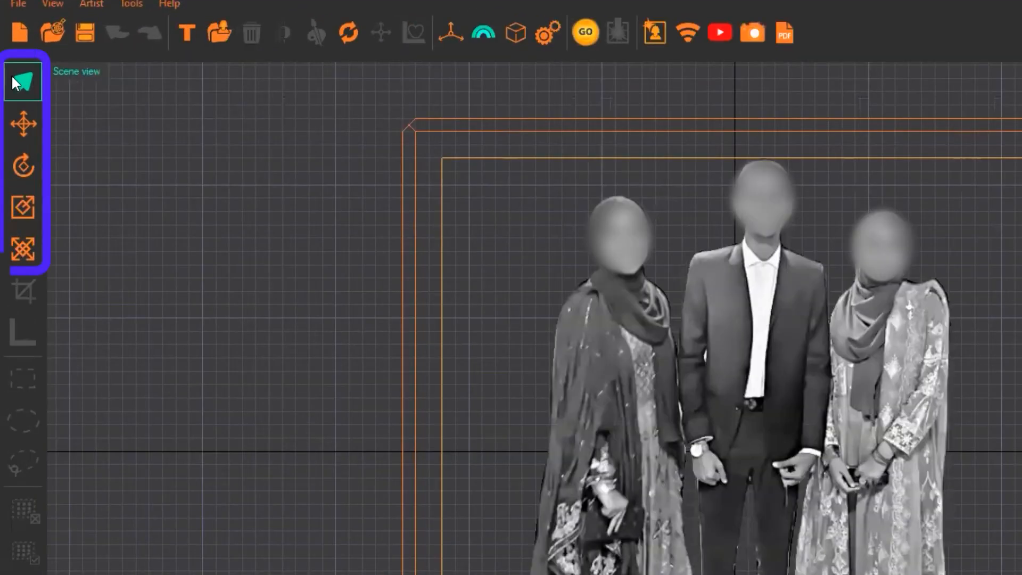
# Try the Select and Non-uniform scale tools, then activate Move to reposition the model.
pyautogui.click(23, 248)
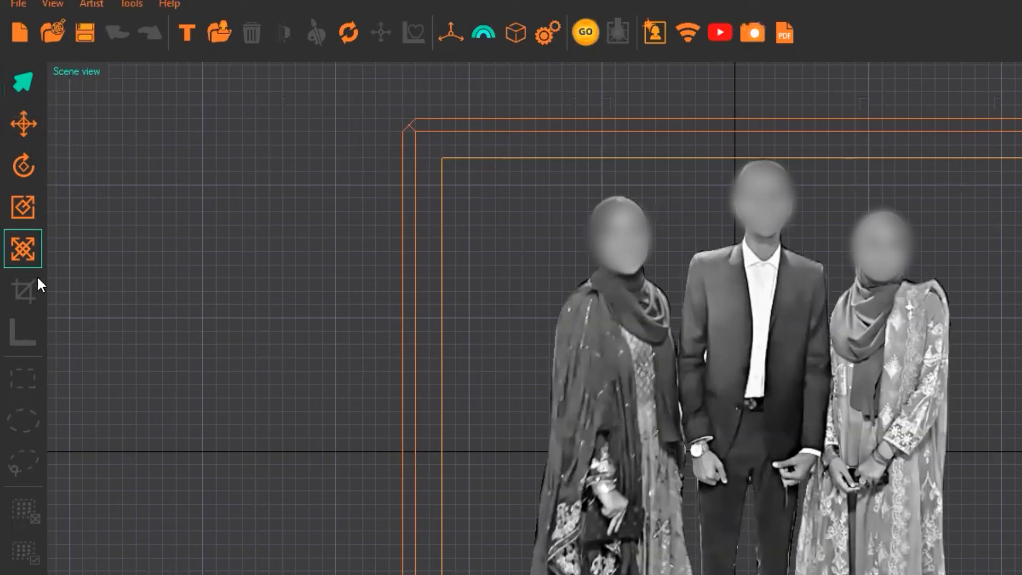
pyautogui.click(22, 82)
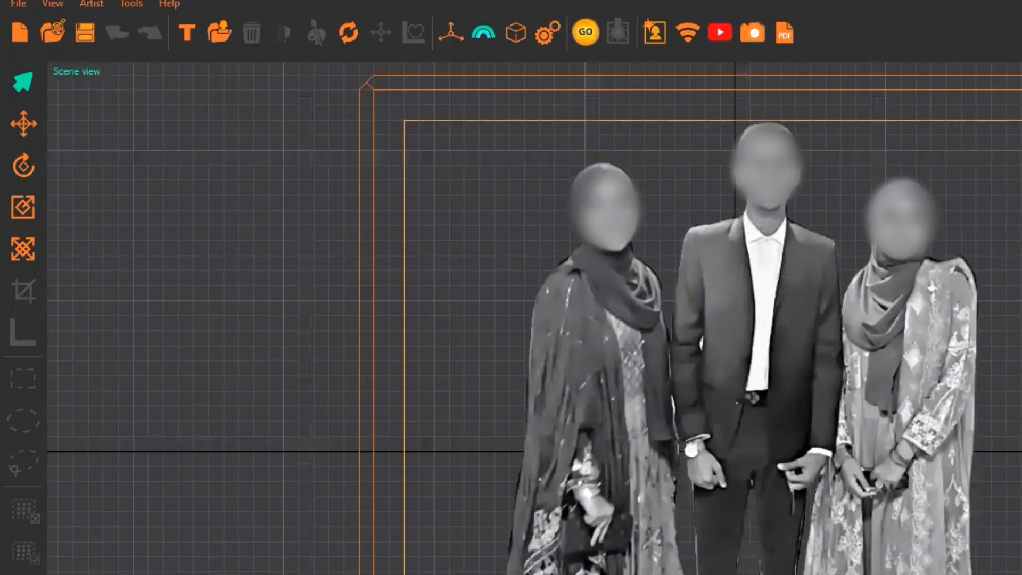
pyautogui.click(584, 32)
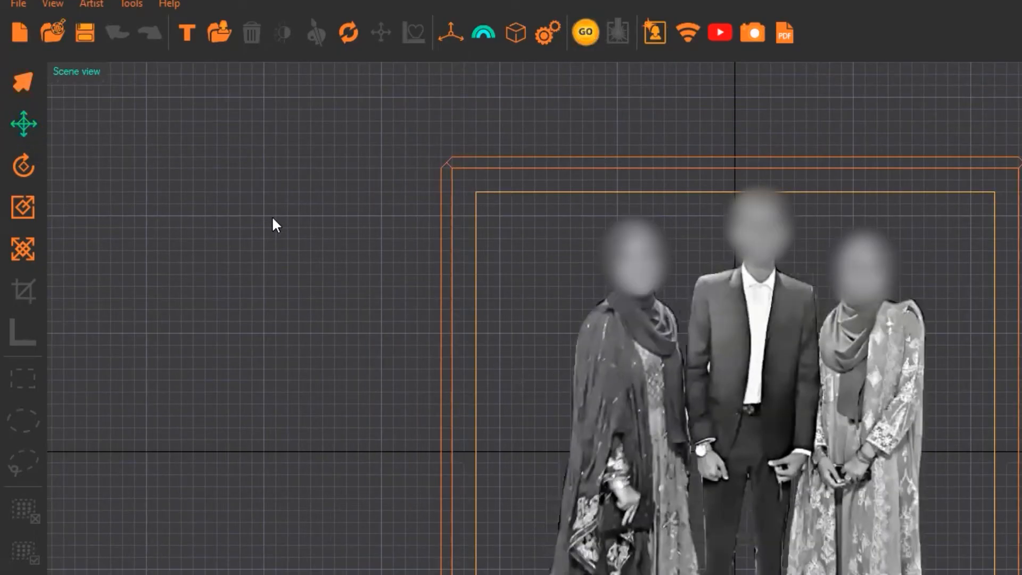
pyautogui.moveTo(592, 155)
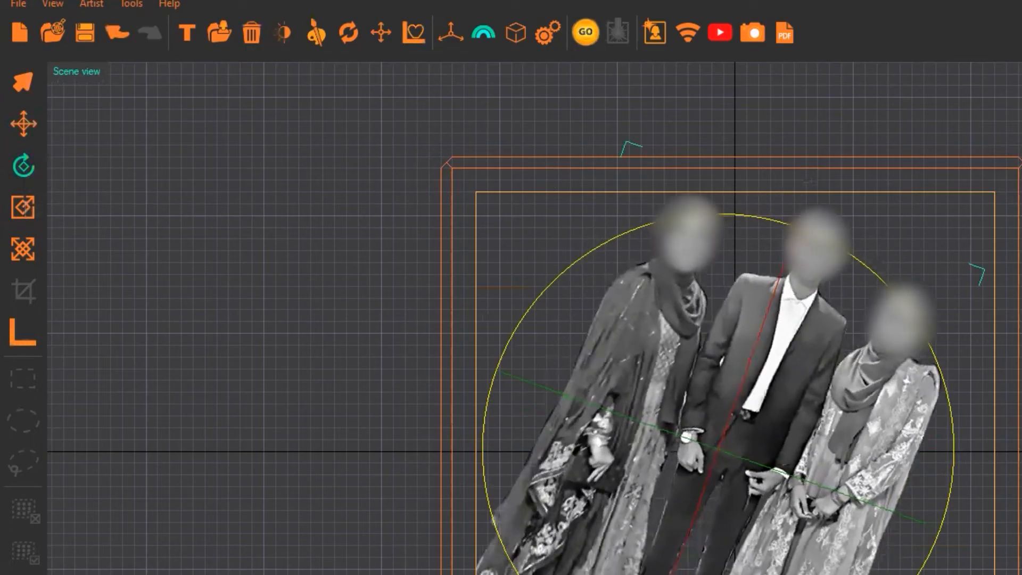
# Activate the Rotate tool to tilt the model and return it near upright.
pyautogui.click(23, 207)
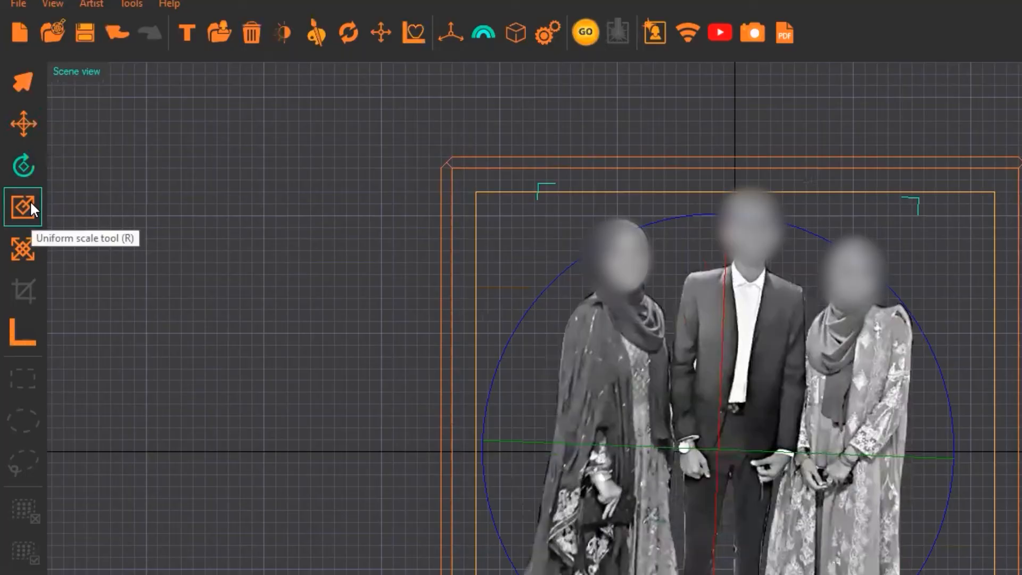
pyautogui.click(22, 206)
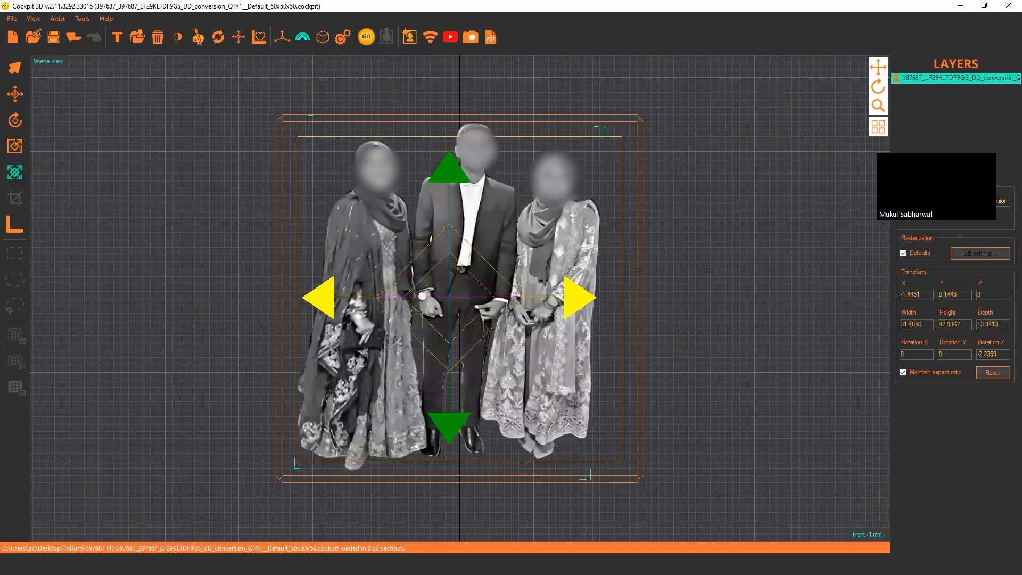
# Stretch the model to width 41.3136 while height stays 47.9367.
pyautogui.moveTo(577, 297); pyautogui.dragTo(577, 297)
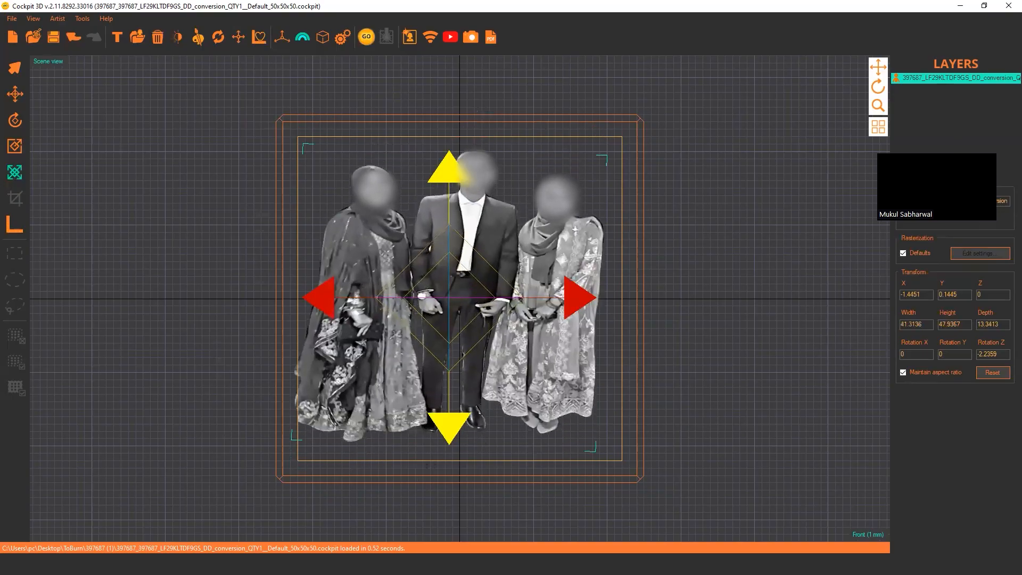